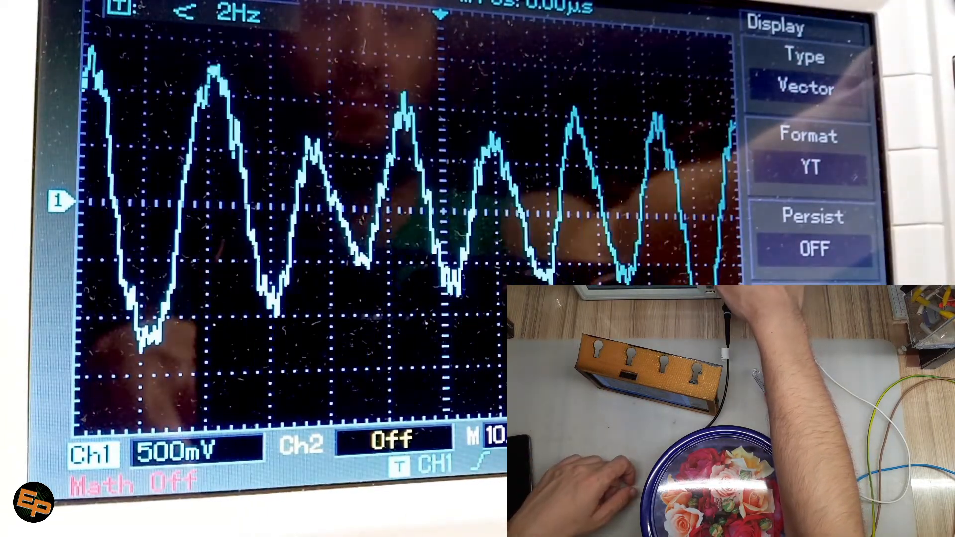
- Set the display type to Dots and persistence to 1s
left_click(803, 73)
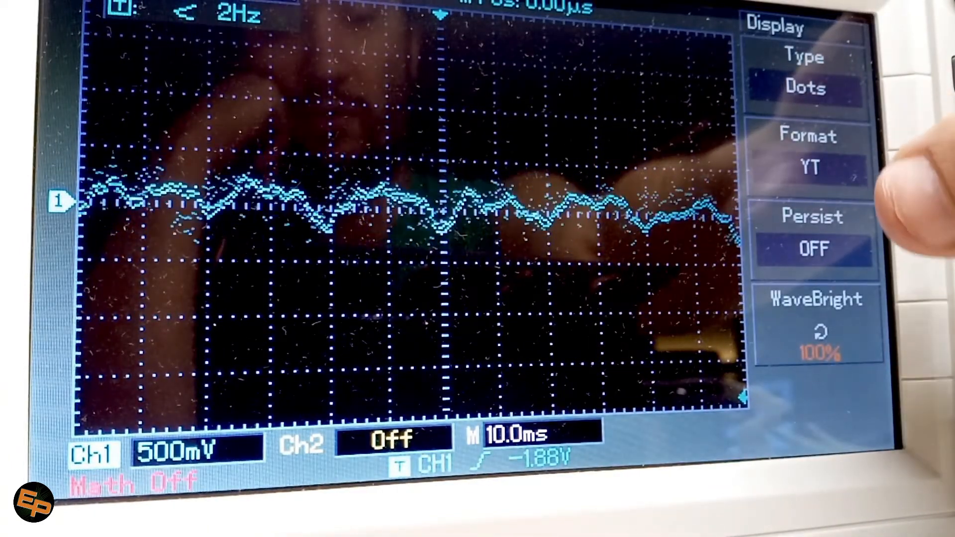
left_click(814, 247)
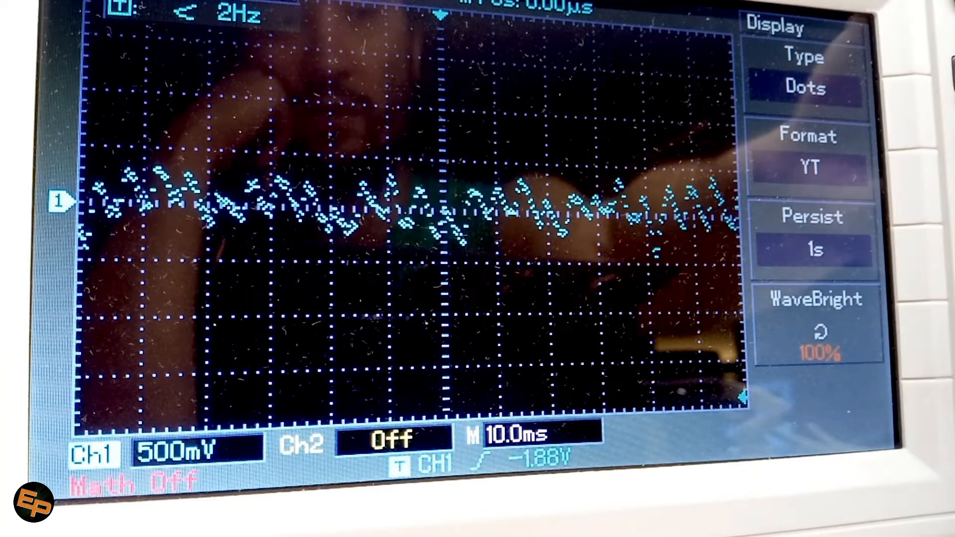
- Raise Display persistence to Infinite so channel 1 noise dots accumulate
left_click(813, 234)
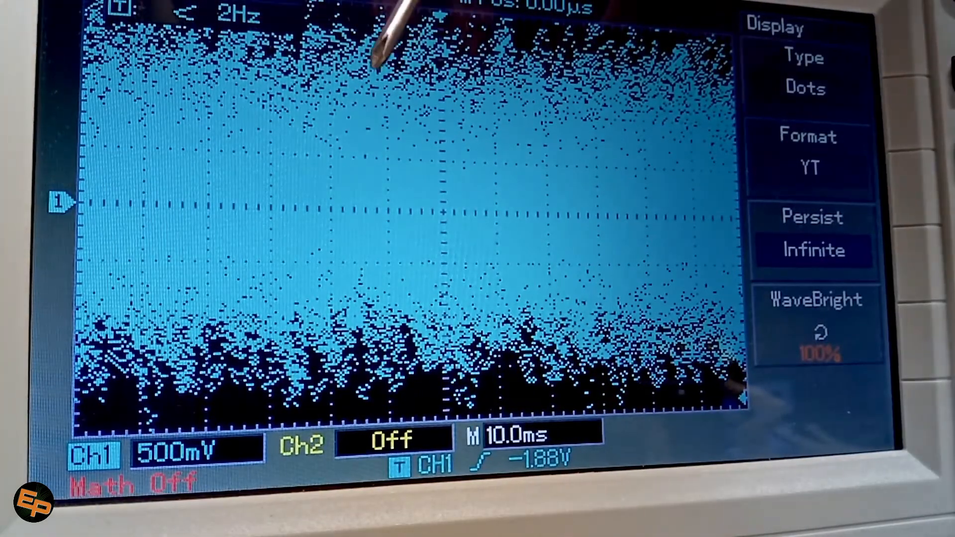
mouse_move(427, 152)
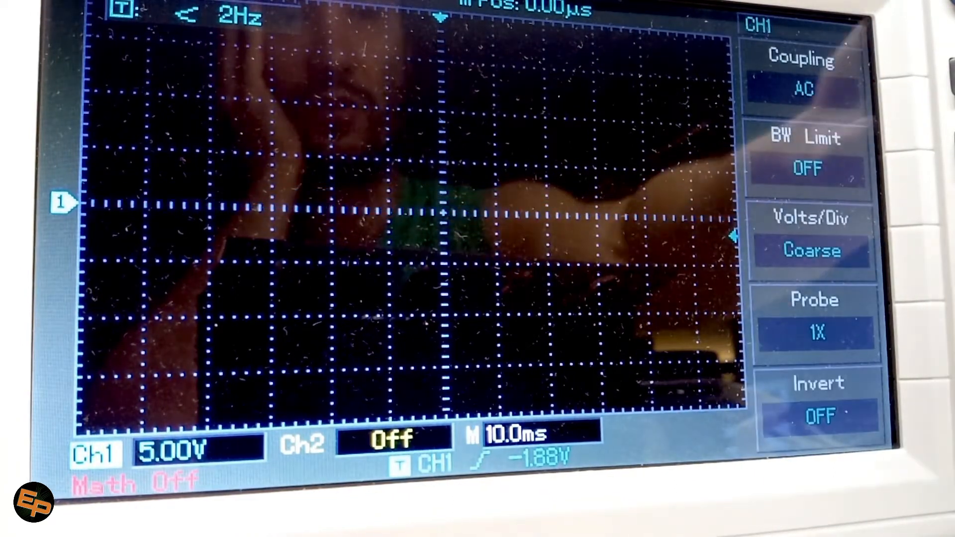
- Change channel 1 coupling from AC to DC at 5.00V per division
left_click(810, 90)
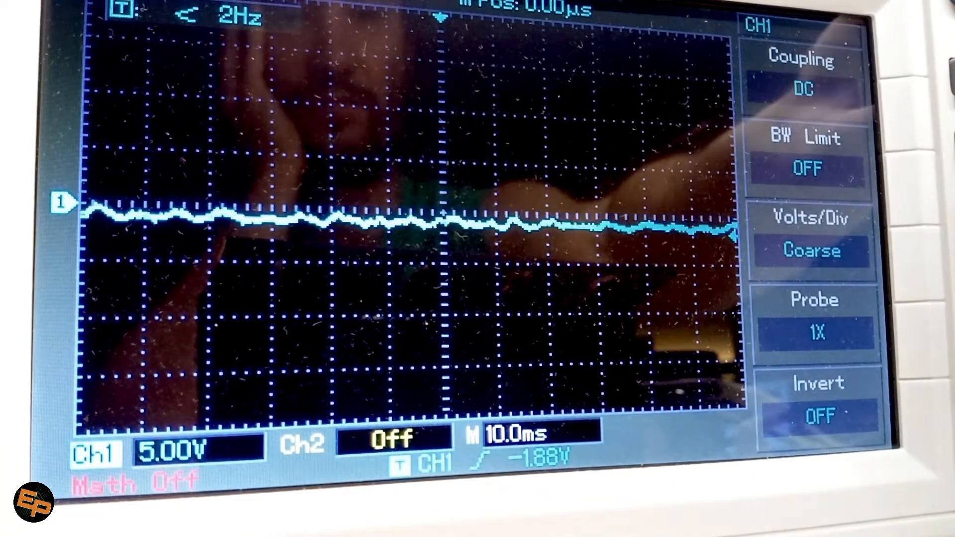